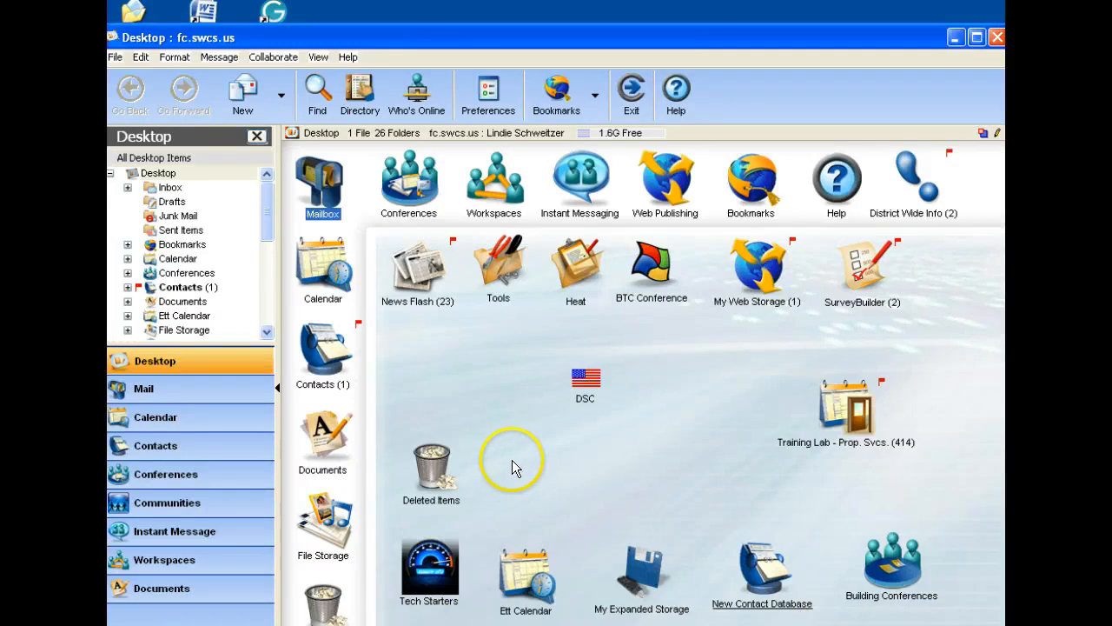
pyautogui.moveTo(476, 432)
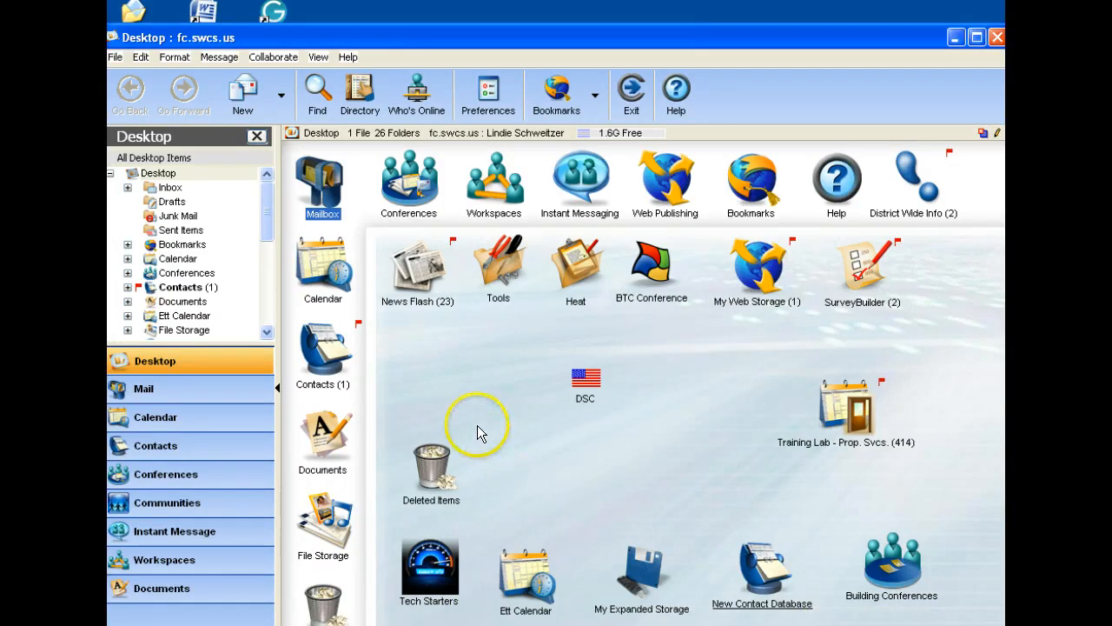
pyautogui.moveTo(317, 190)
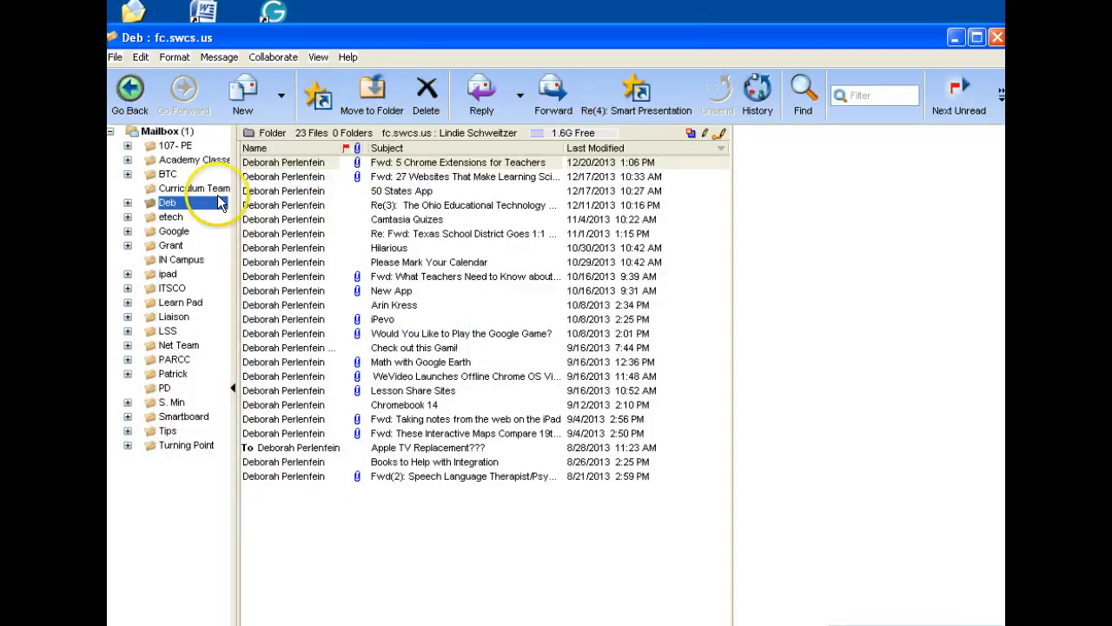
pyautogui.moveTo(164, 230)
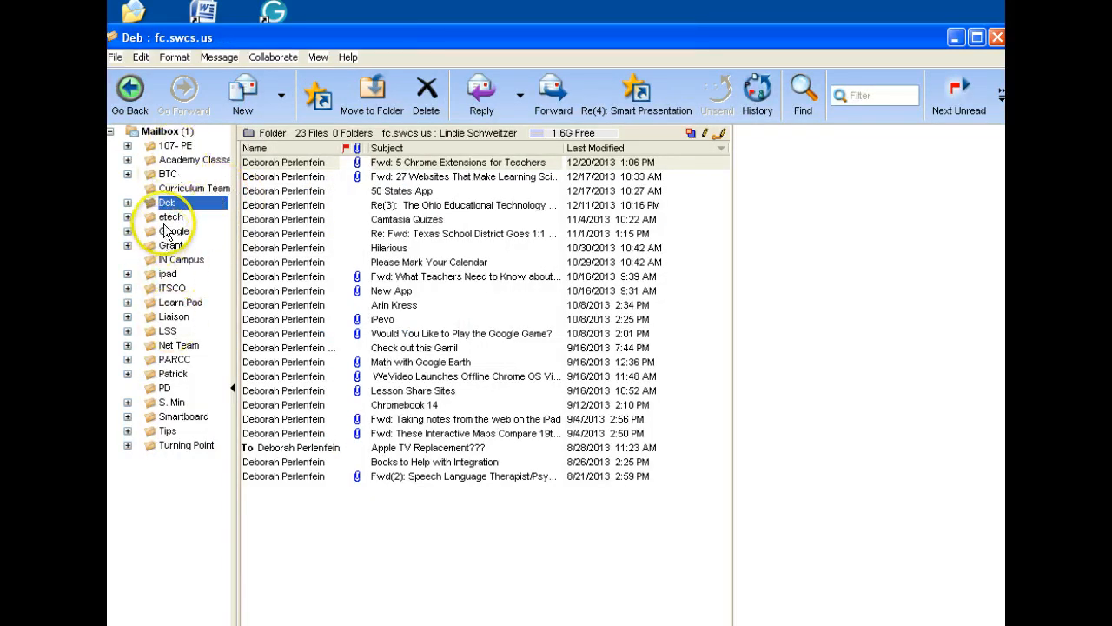
# - Browse the etech folder, return to Deb, and open the 'Fwd: What Teachers Need to Know about AirDrop' email
pyautogui.click(171, 216)
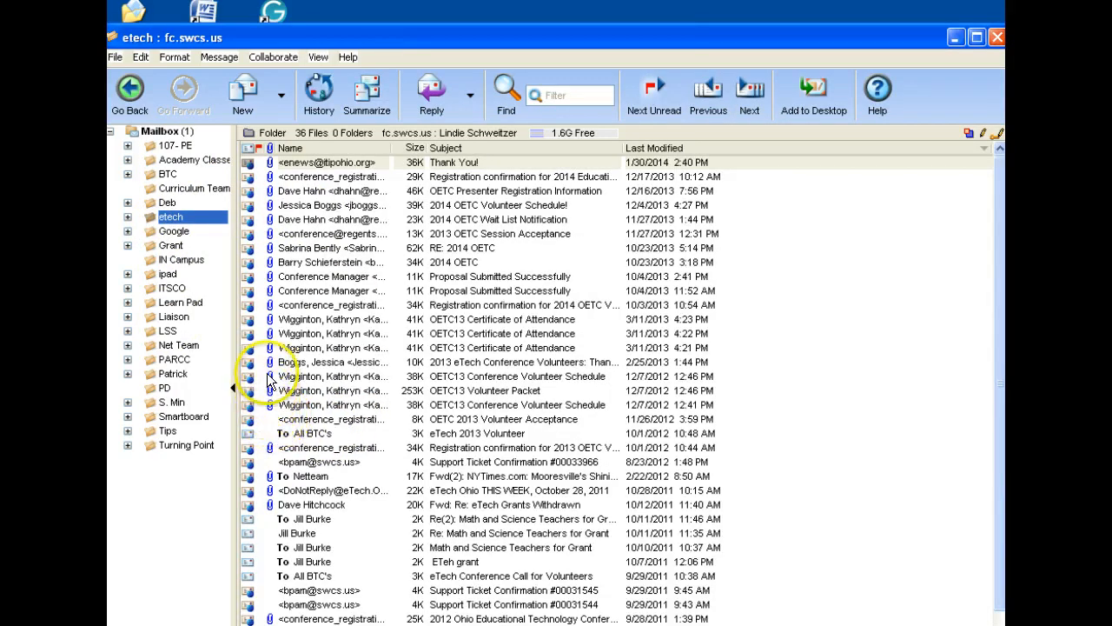
pyautogui.moveTo(248, 200)
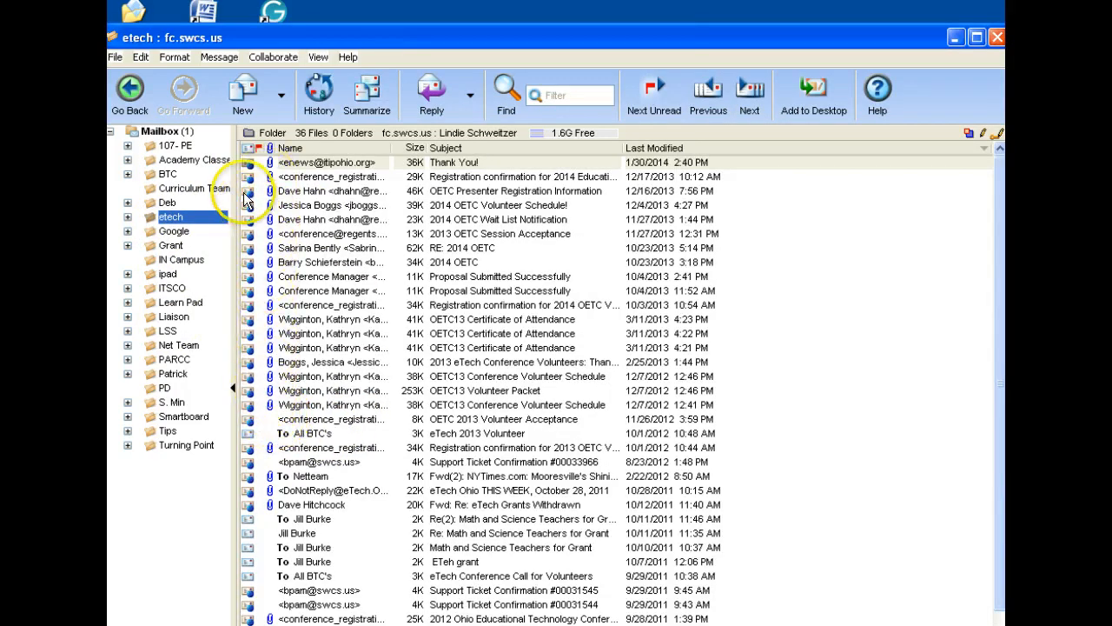
pyautogui.click(167, 202)
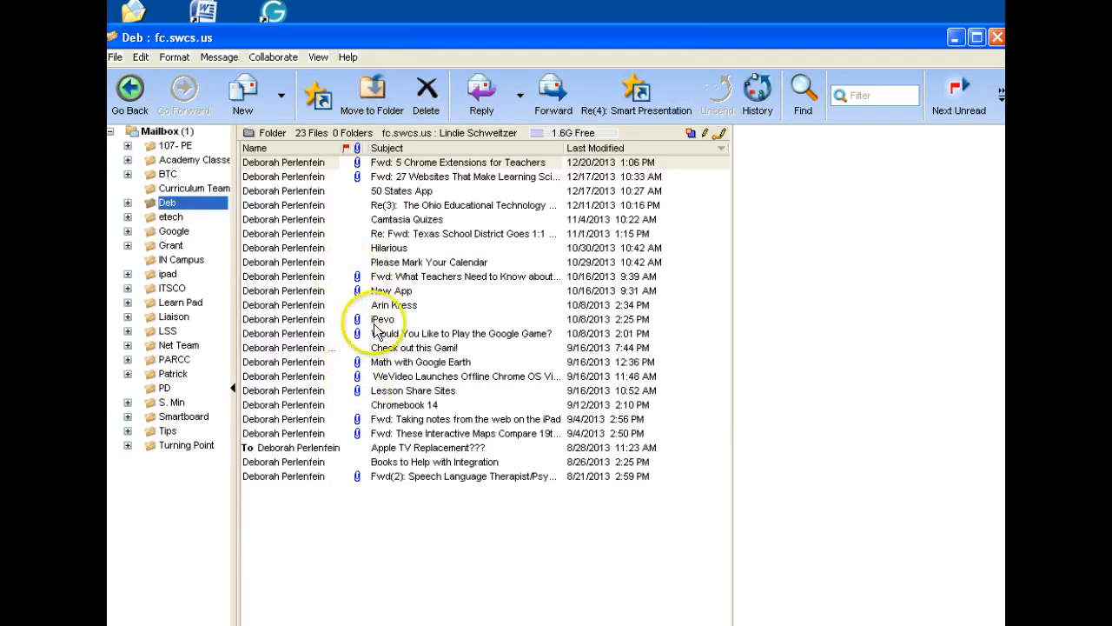
pyautogui.moveTo(308, 385)
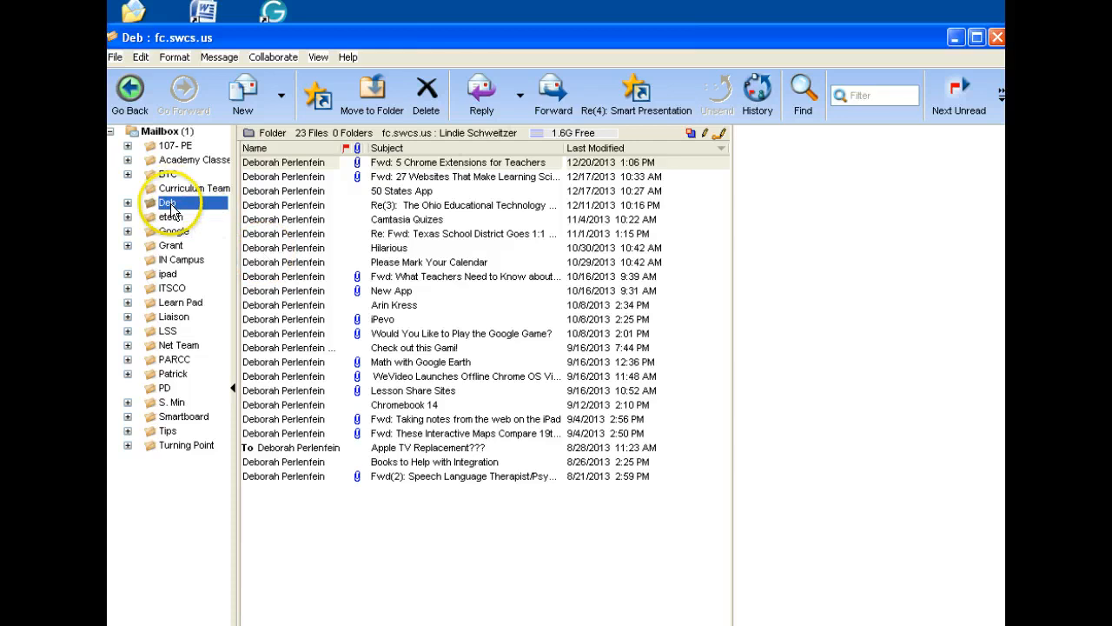
pyautogui.moveTo(322, 398)
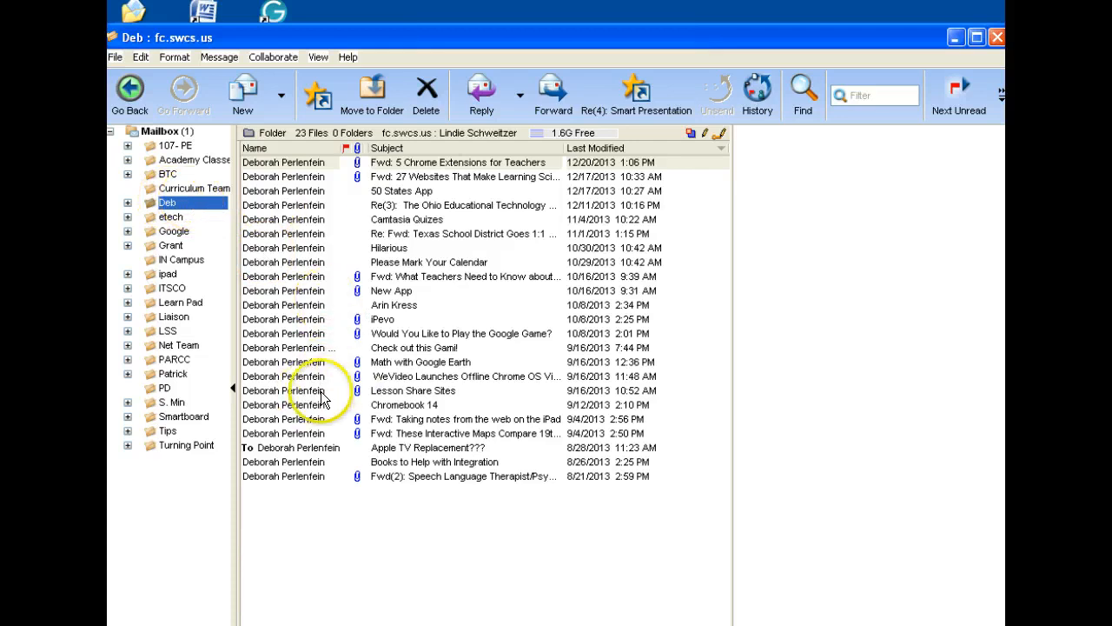
pyautogui.moveTo(354, 399)
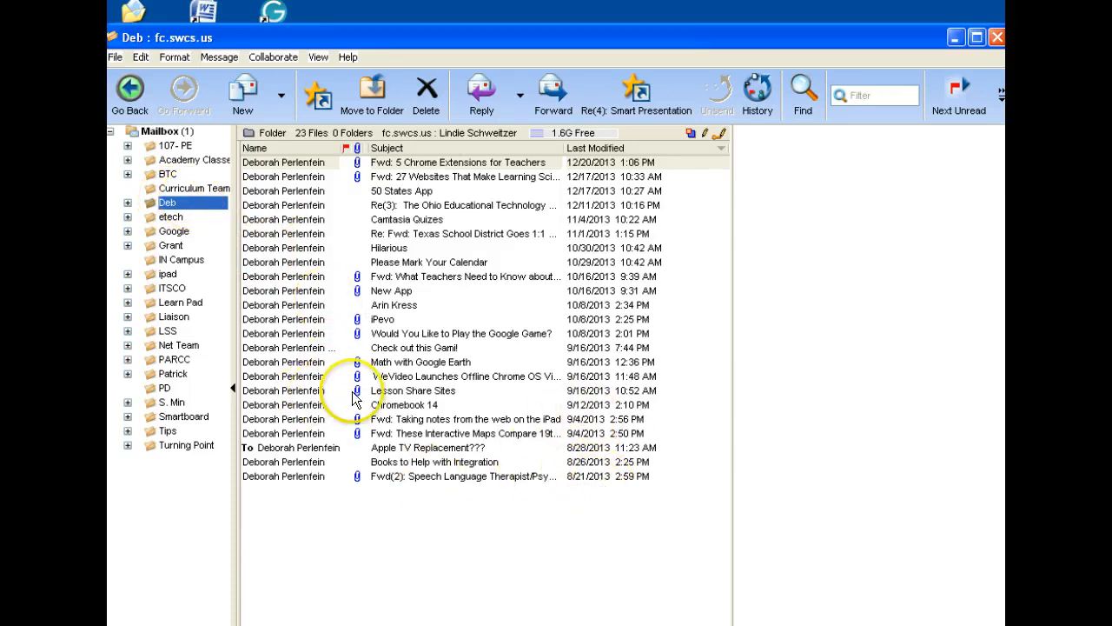
pyautogui.moveTo(289, 232)
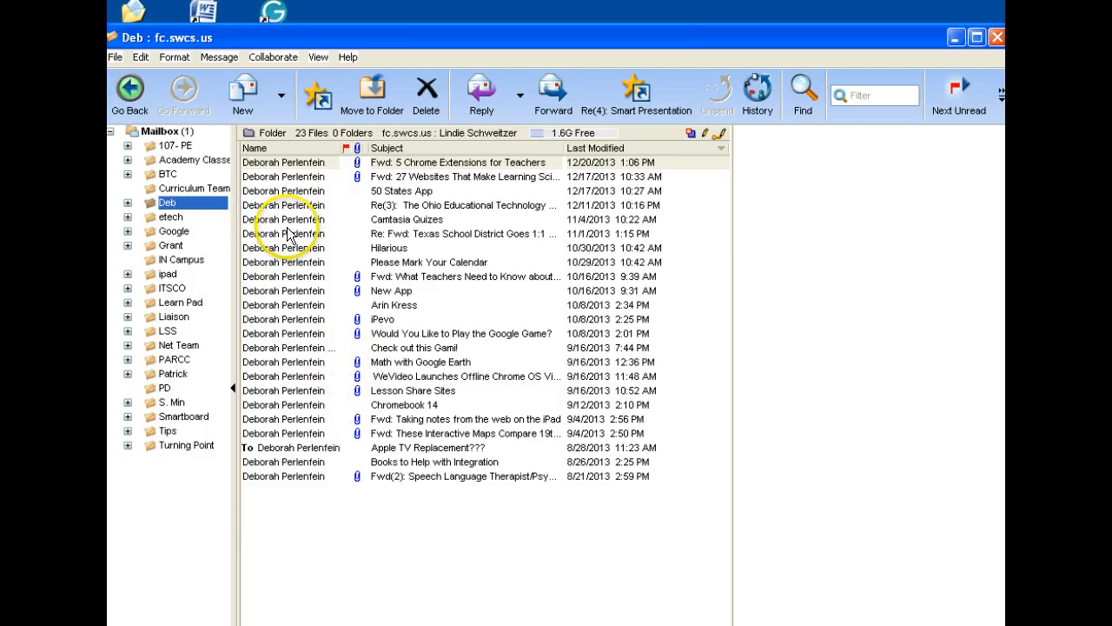
pyautogui.moveTo(329, 280)
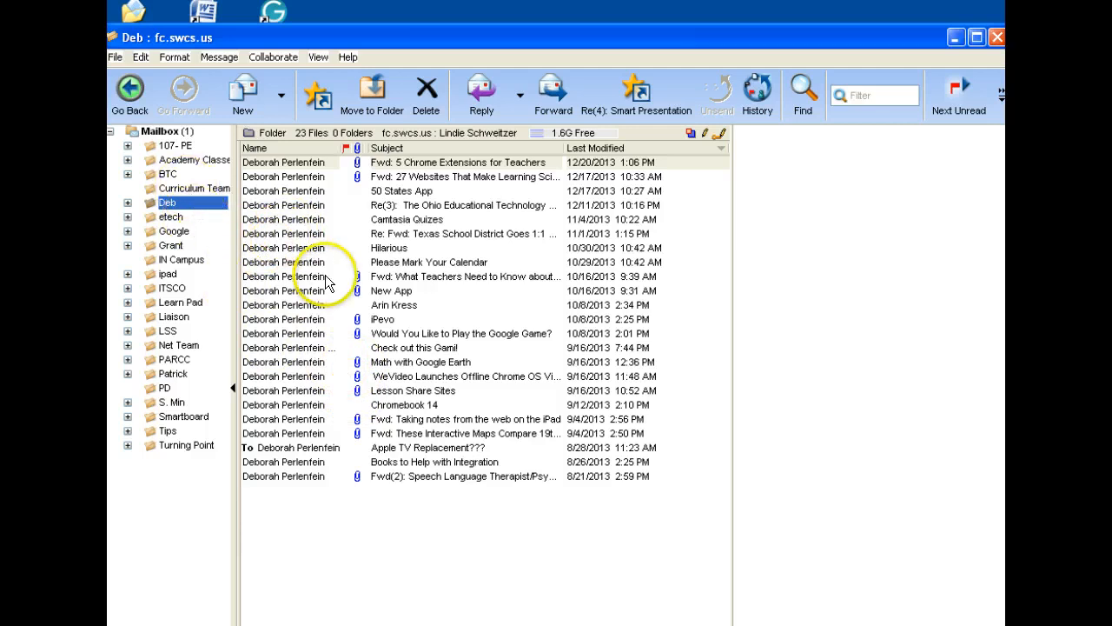
pyautogui.doubleClick(461, 276)
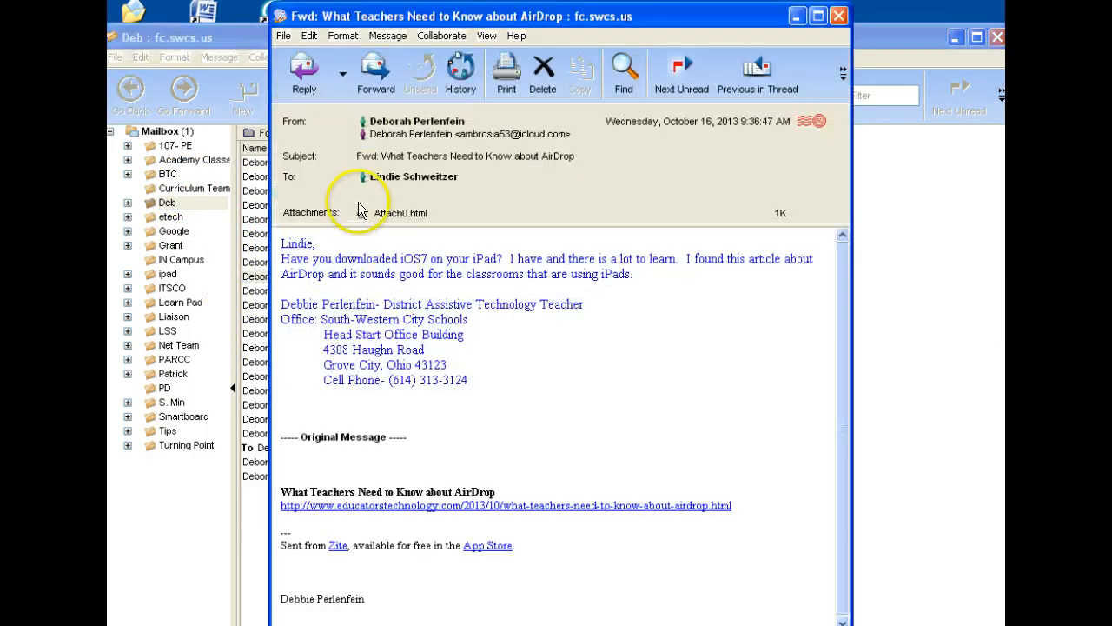
pyautogui.moveTo(527, 392)
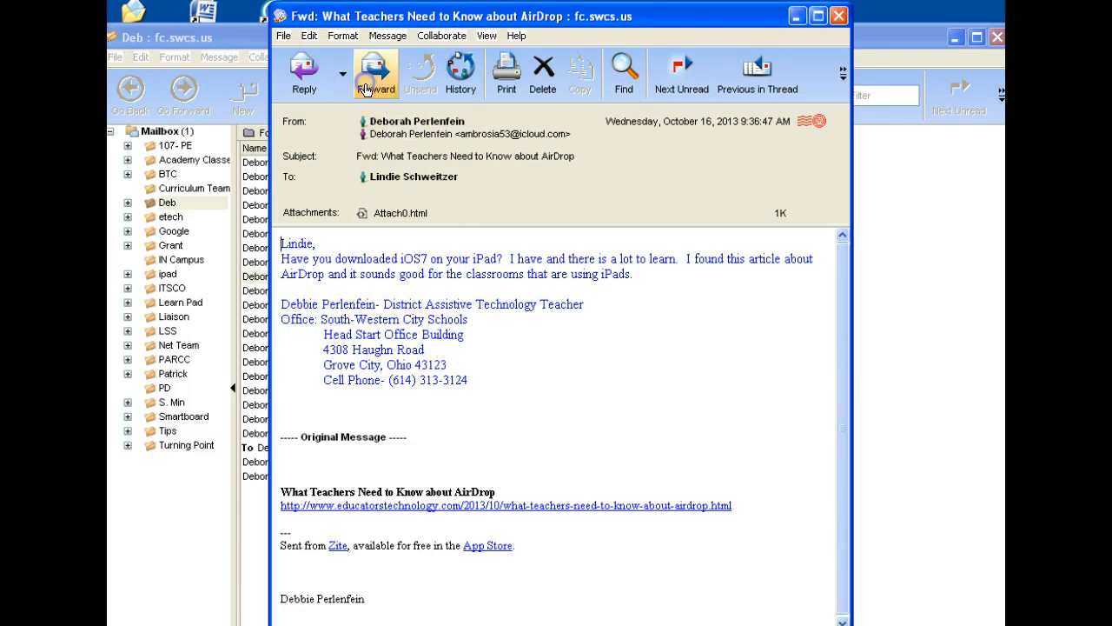
pyautogui.click(376, 74)
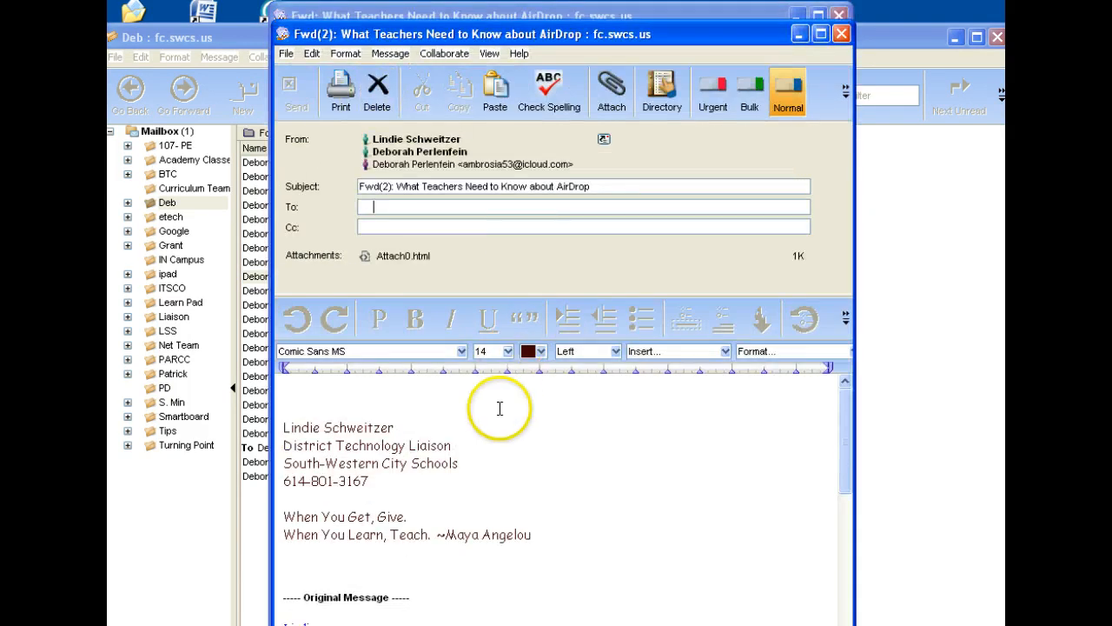
pyautogui.moveTo(291, 215)
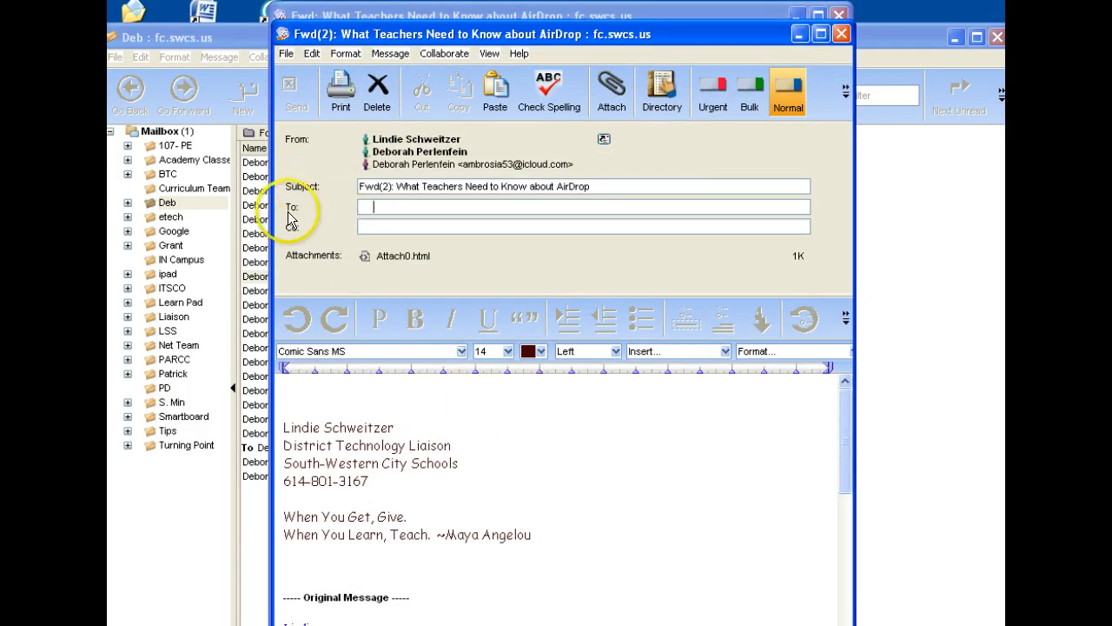
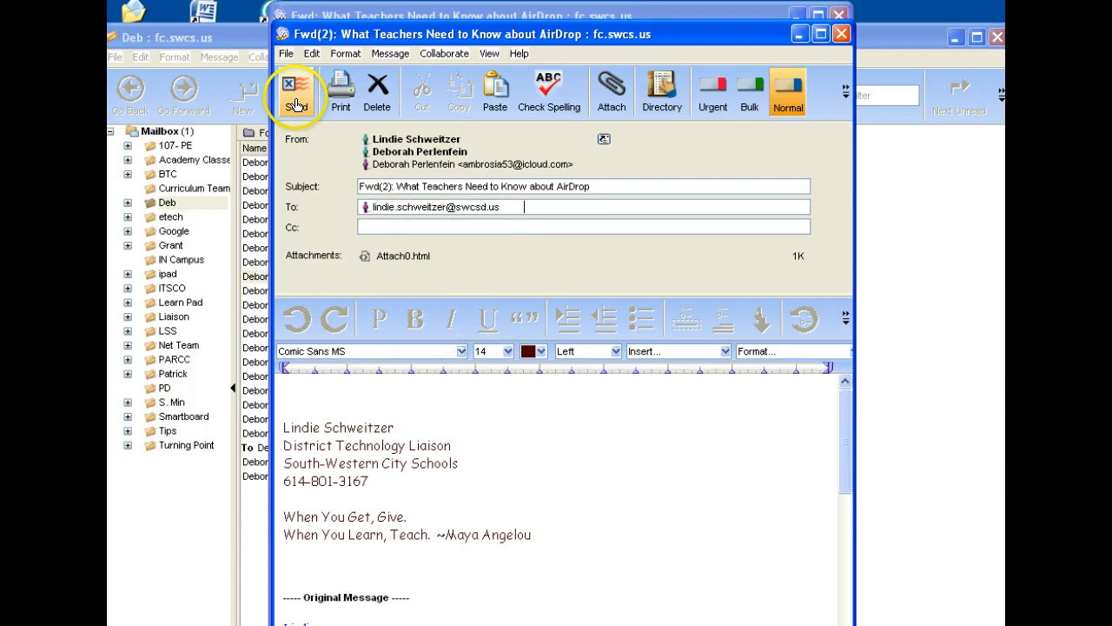
# - Send the forward despite the spelling check, then close the message window
pyautogui.click(548, 92)
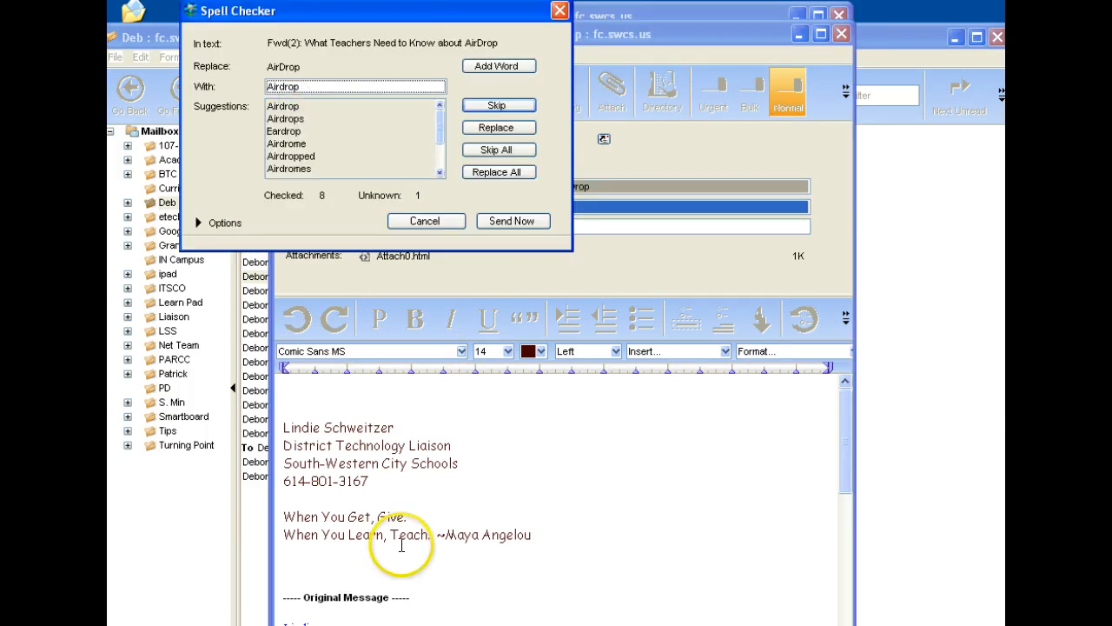
pyautogui.click(512, 219)
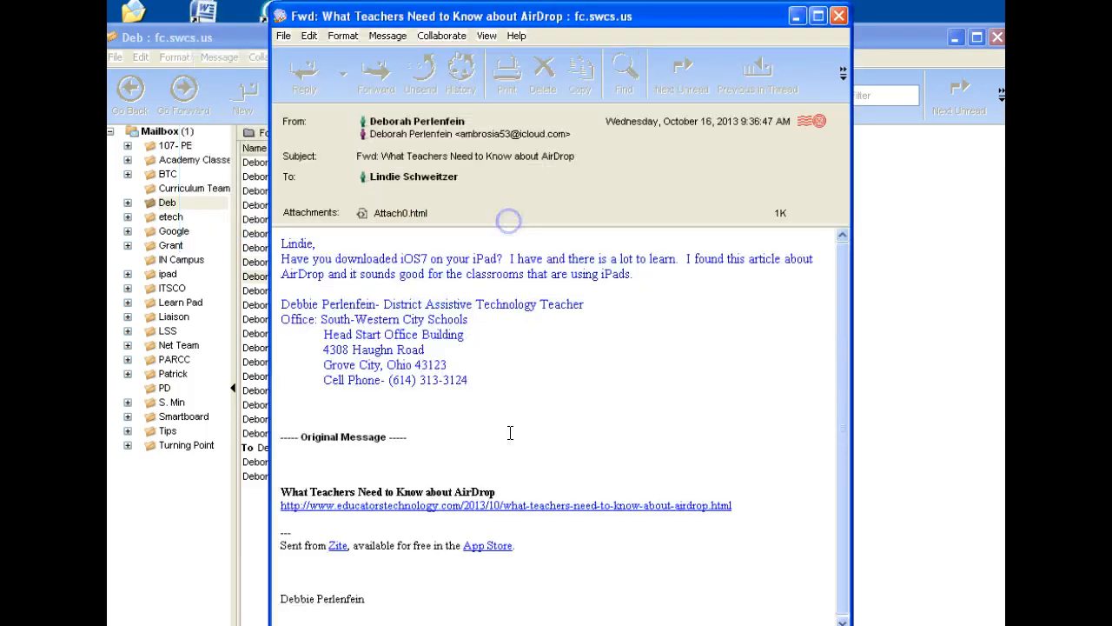
pyautogui.click(839, 16)
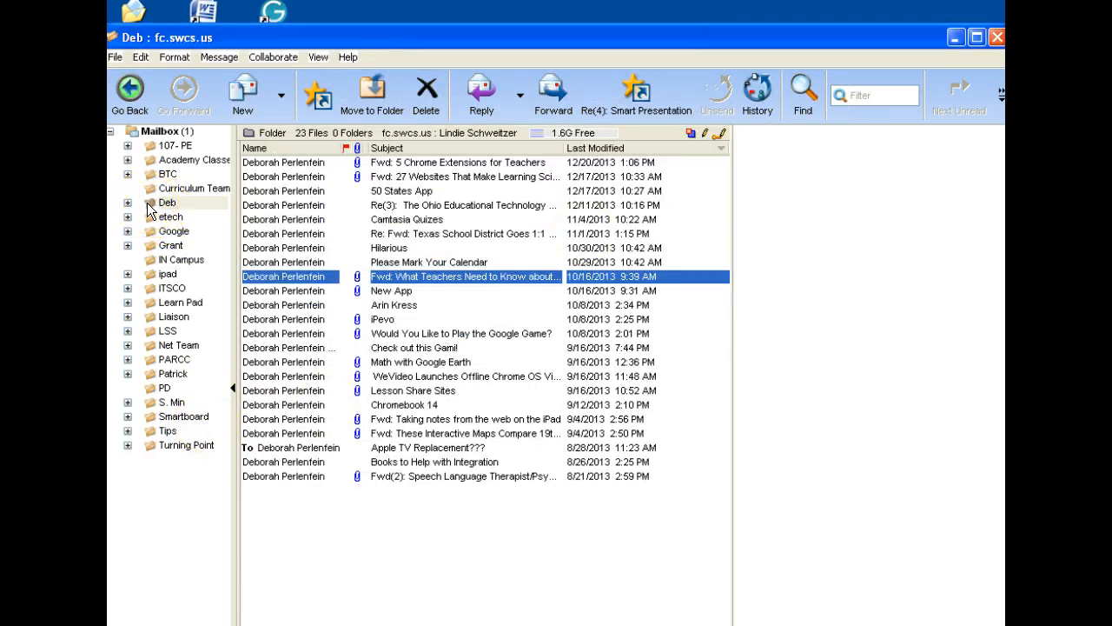
pyautogui.moveTo(313, 254)
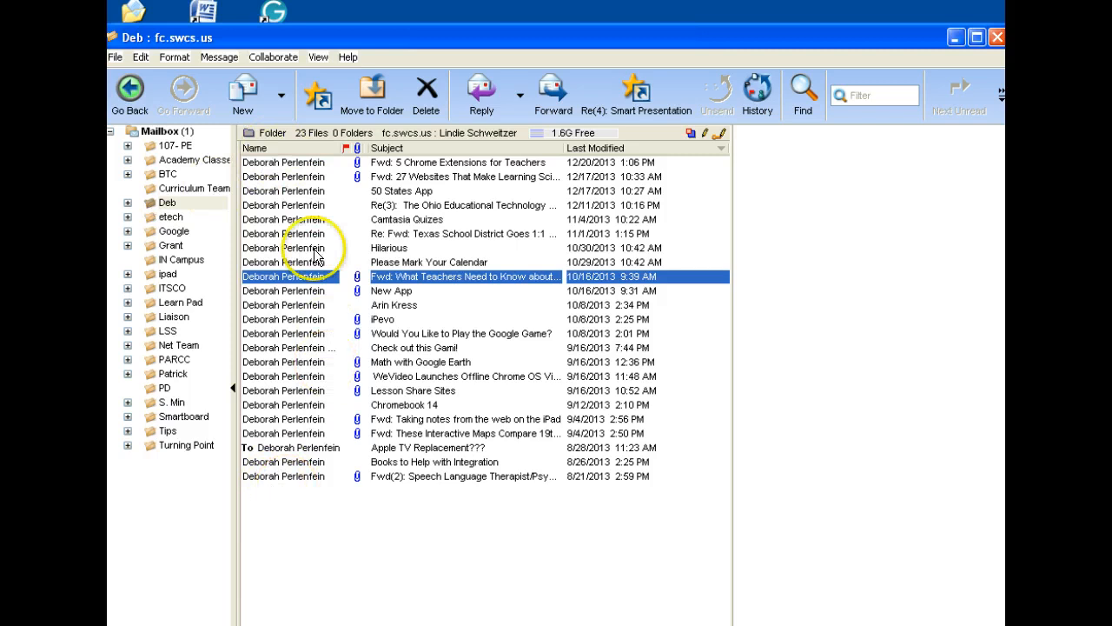
pyautogui.moveTo(265, 508)
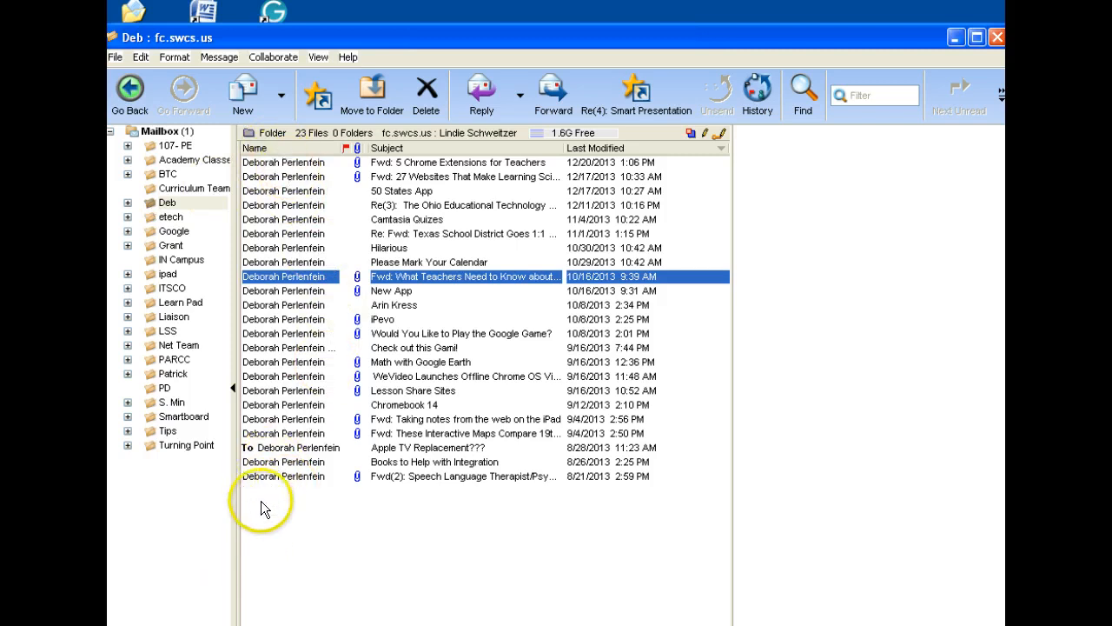
pyautogui.moveTo(448, 476)
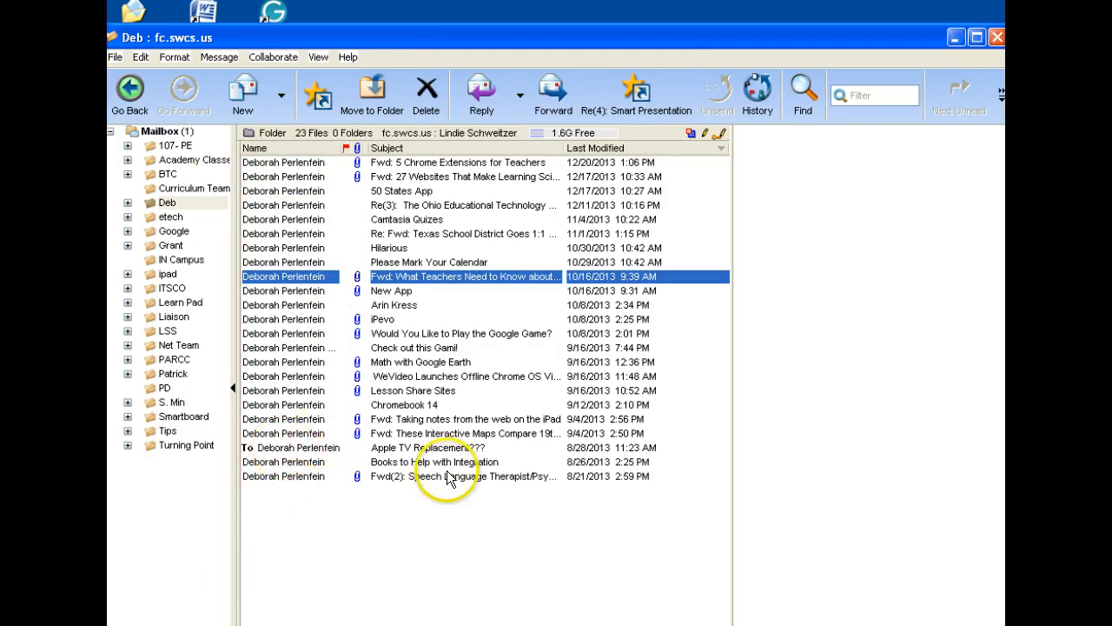
pyautogui.moveTo(174, 152)
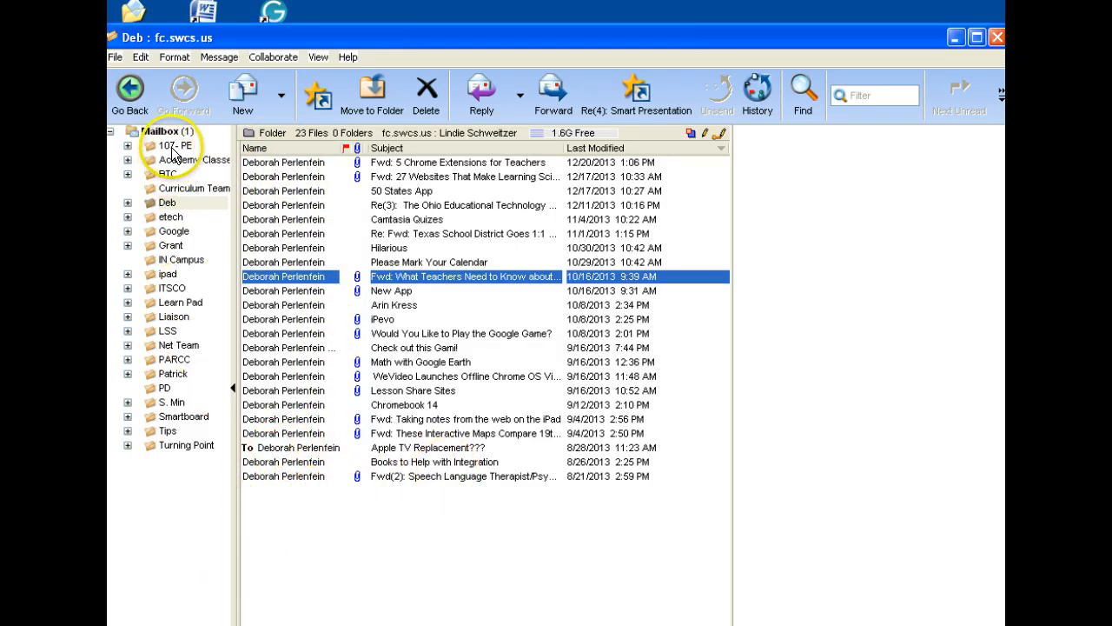
# - View the 107- PE folder, then the top-level Mailbox list of 35 messages
pyautogui.click(178, 145)
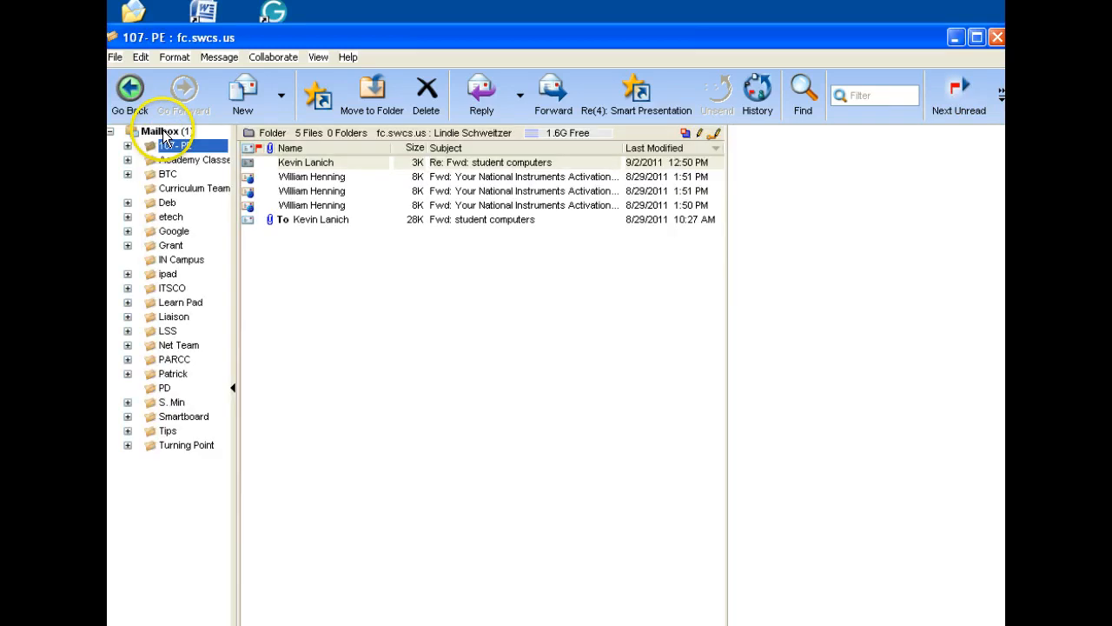
pyautogui.click(159, 131)
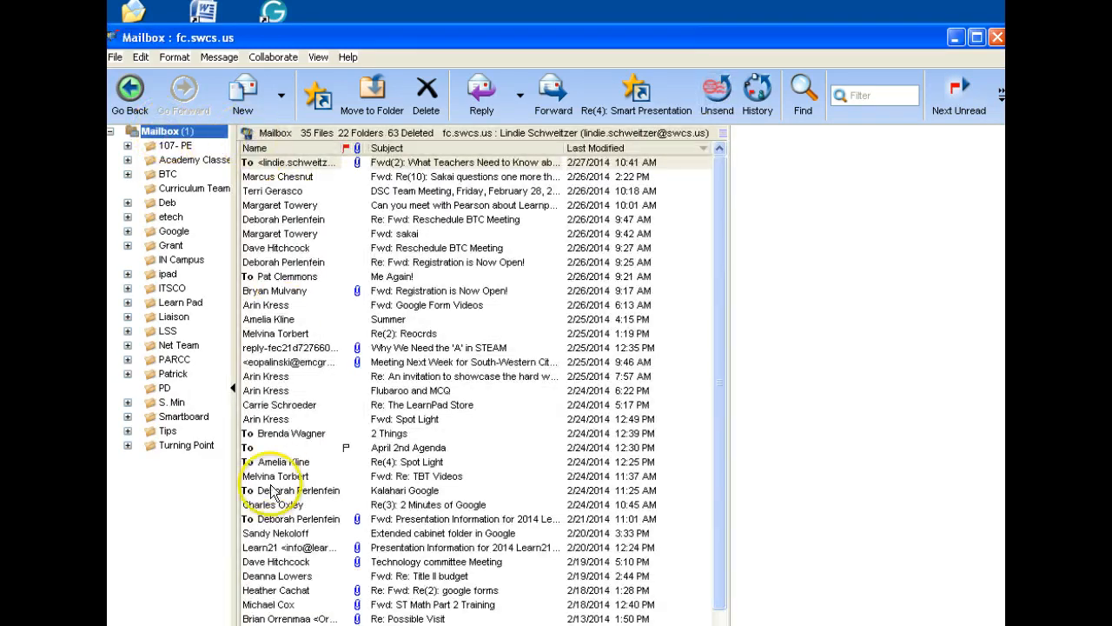
pyautogui.moveTo(200, 482)
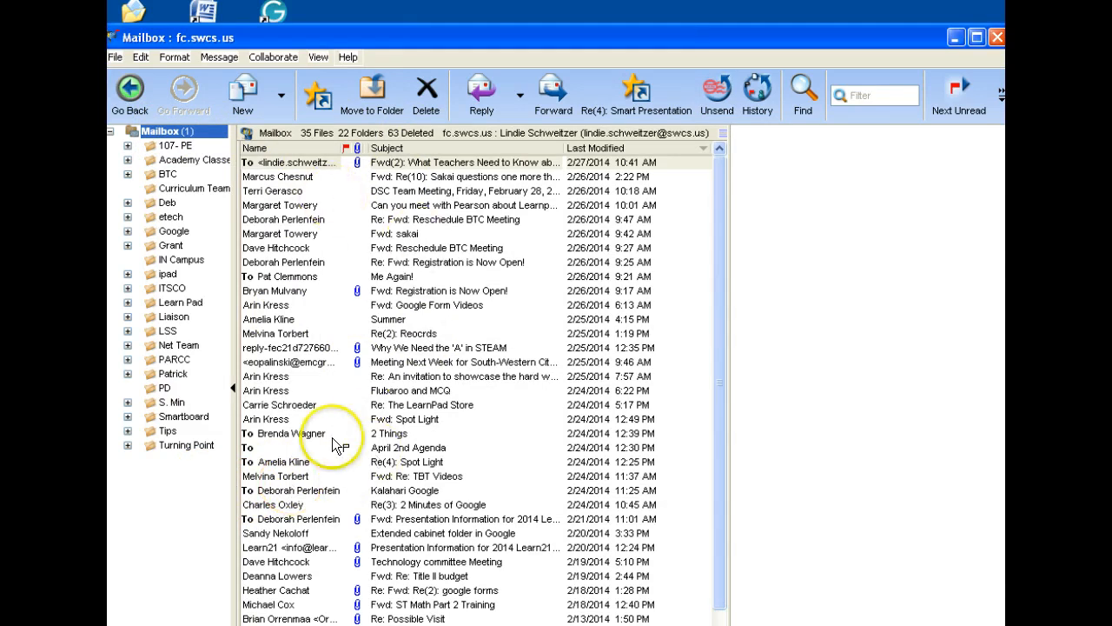
pyautogui.moveTo(408, 443)
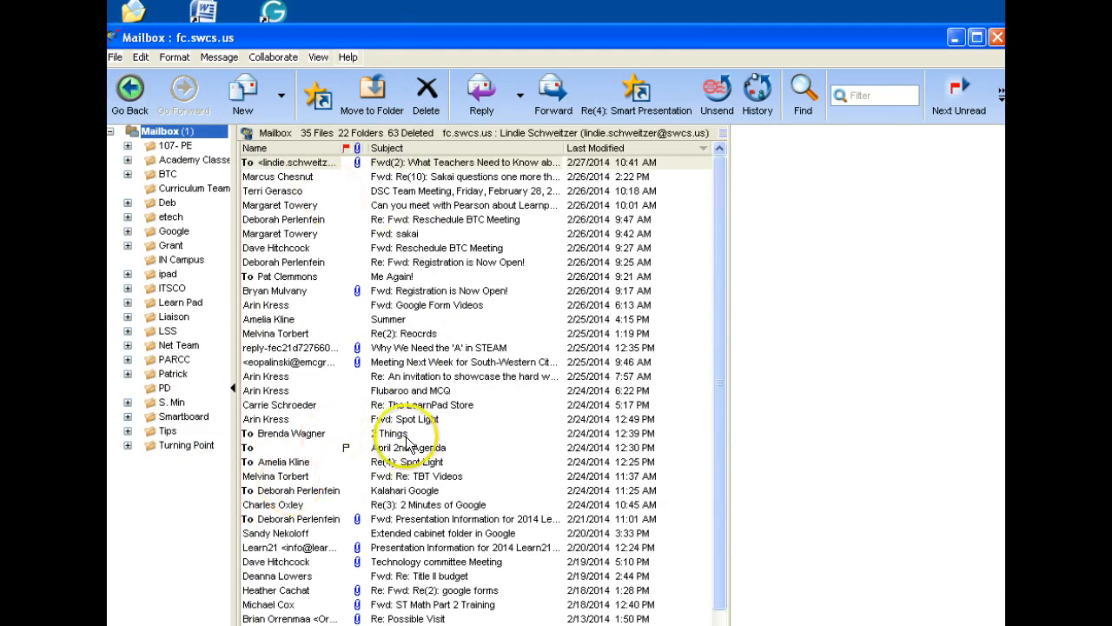
pyautogui.moveTo(488, 448)
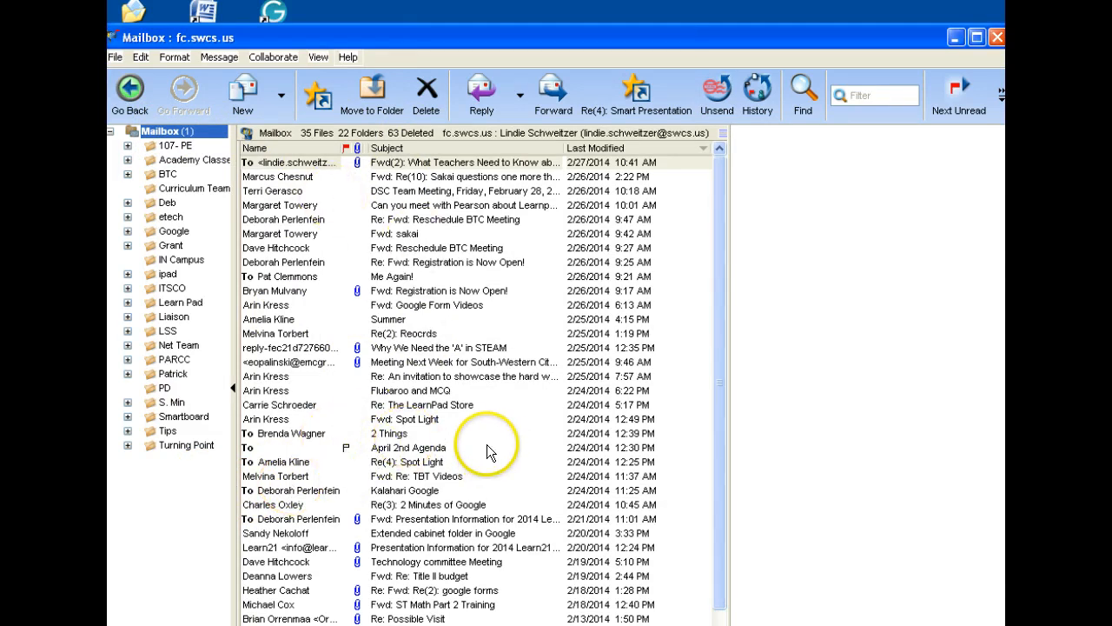
pyautogui.moveTo(270, 178)
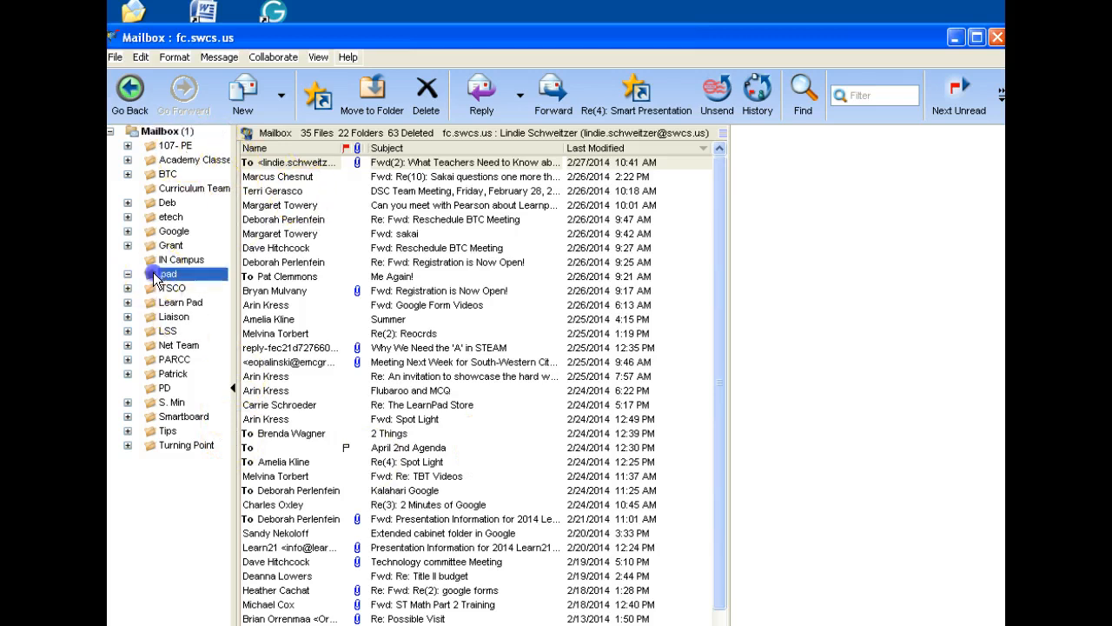
# - List the ipad folder's eight messages and open the 'Re: ipad apps for SE' reply
pyautogui.click(167, 273)
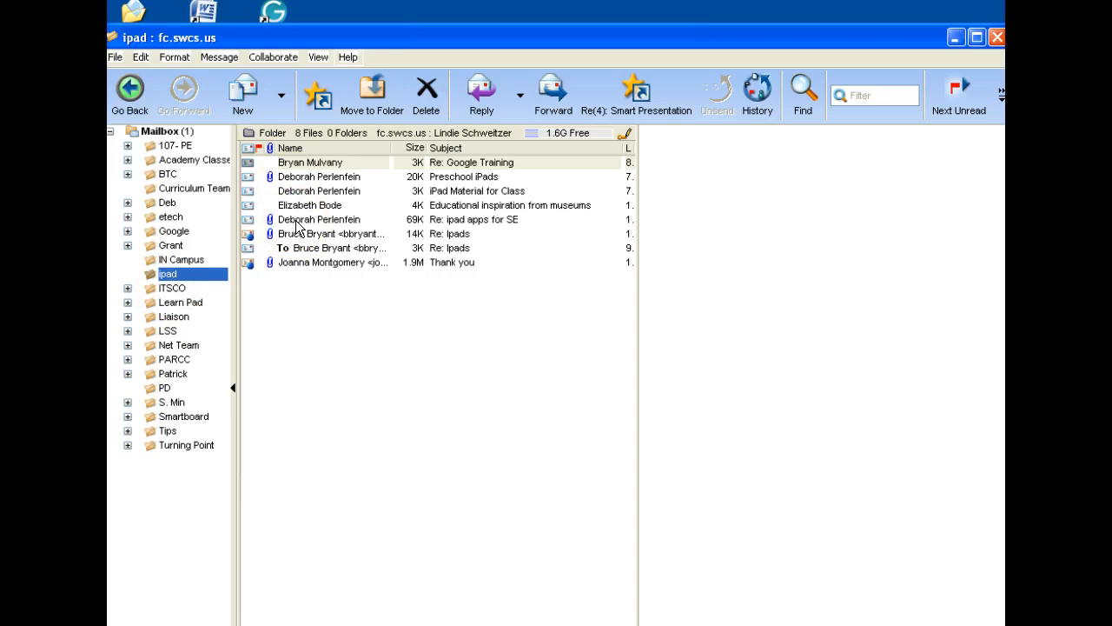
pyautogui.doubleClick(318, 219)
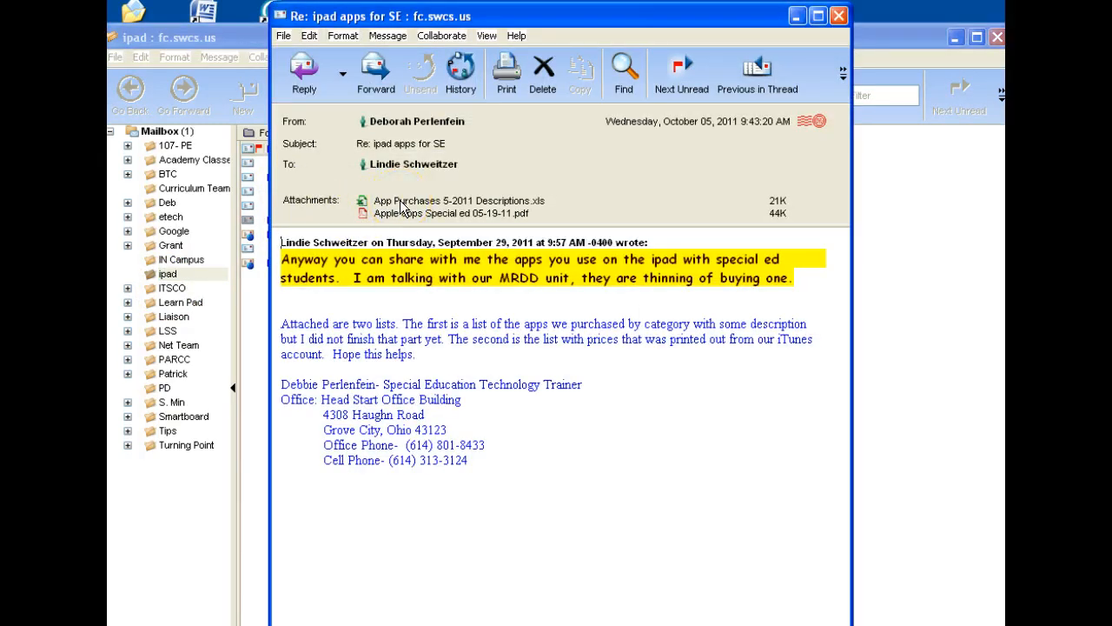
pyautogui.moveTo(396, 221)
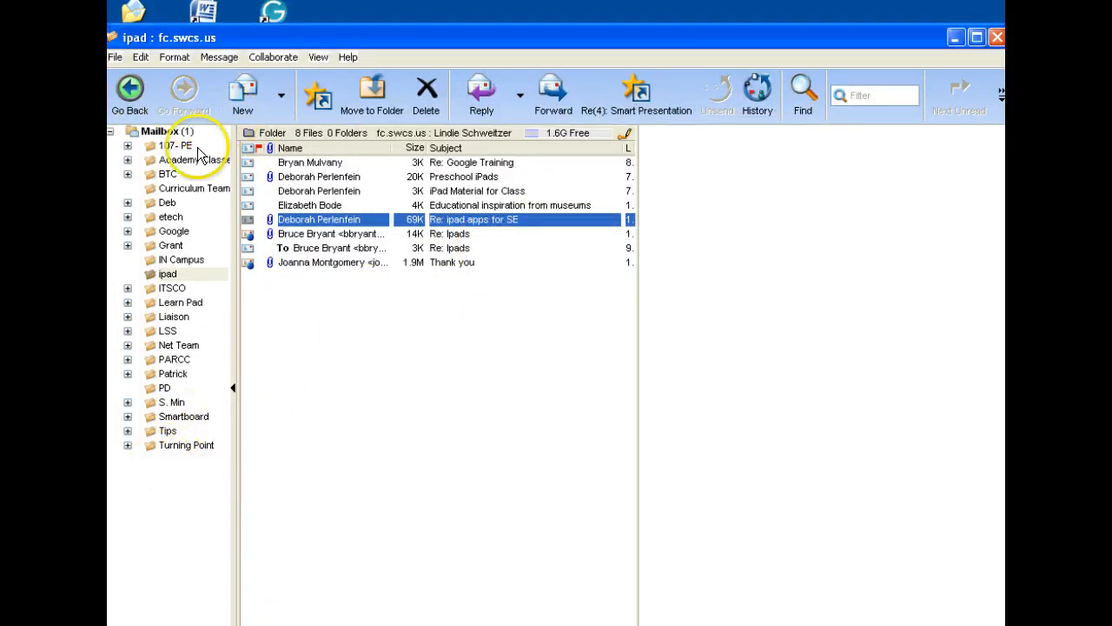
pyautogui.moveTo(166, 387)
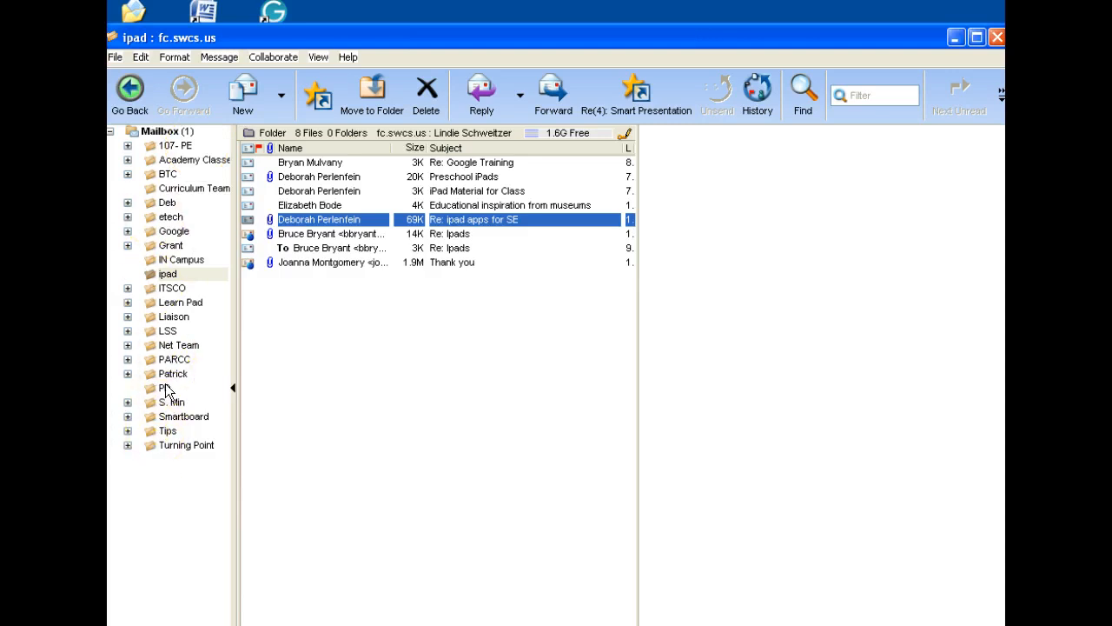
pyautogui.moveTo(193, 580)
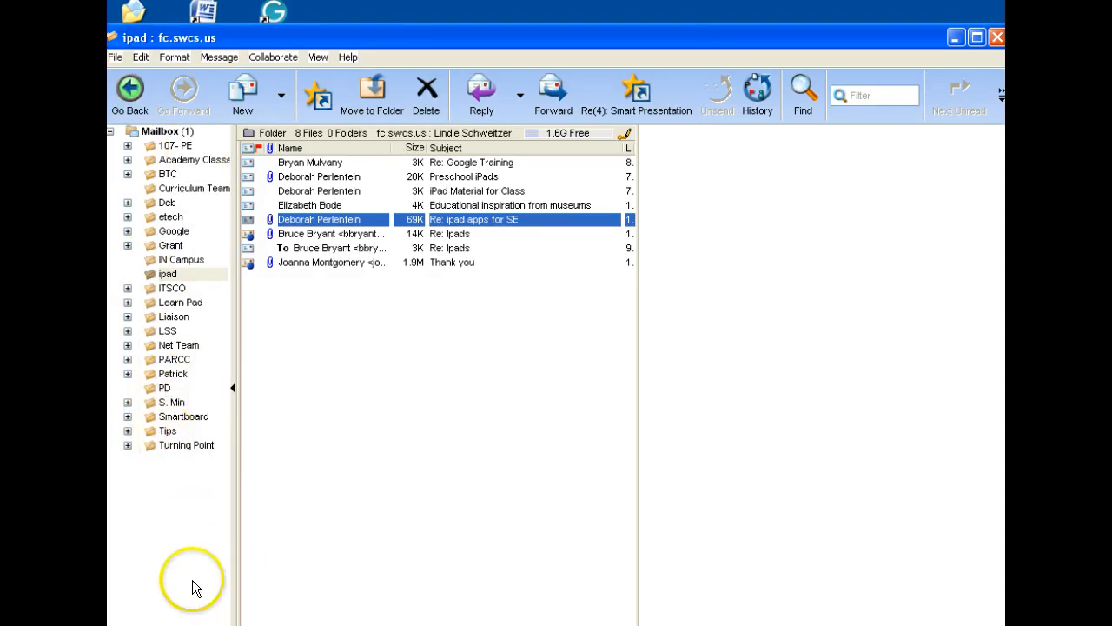
pyautogui.moveTo(539, 608)
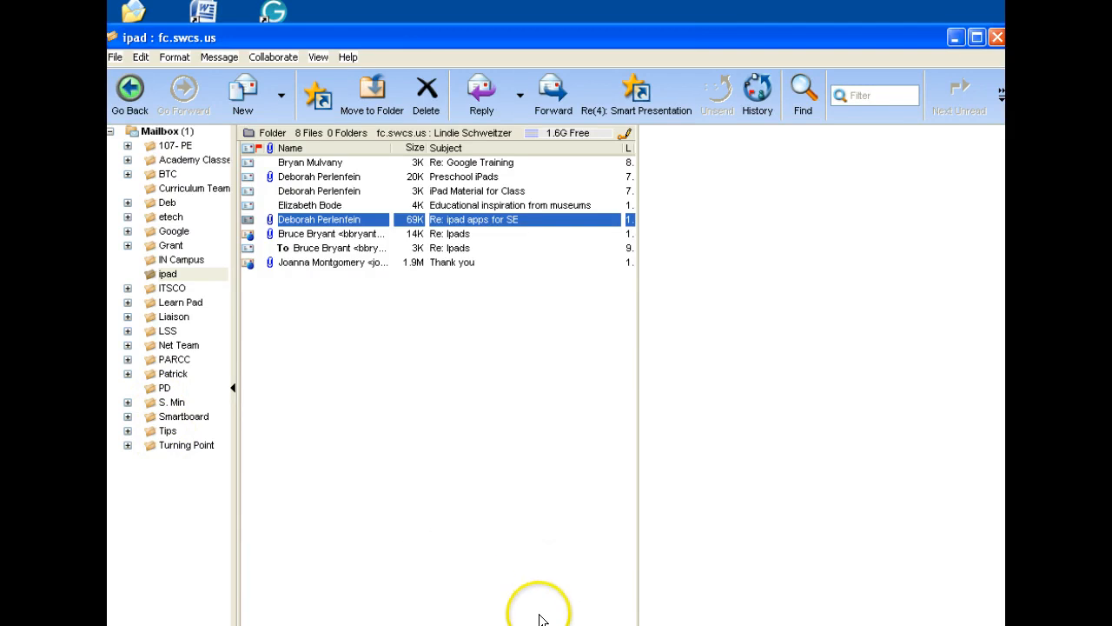